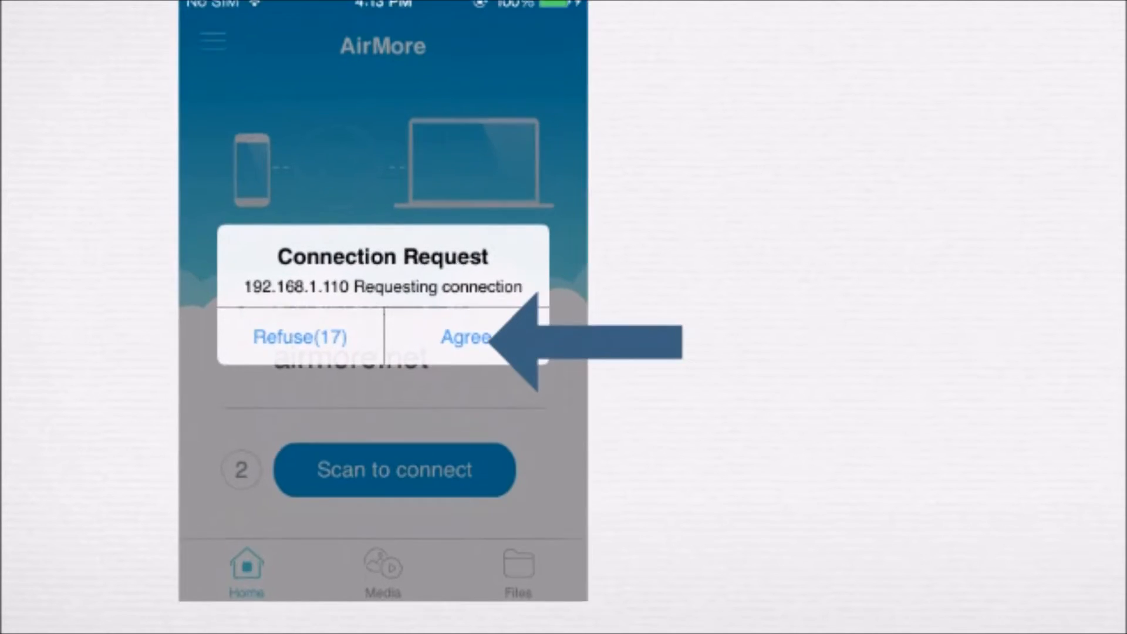
Step: Agree to the computer's connection request in the iPhone AirMore app
left_click(461, 338)
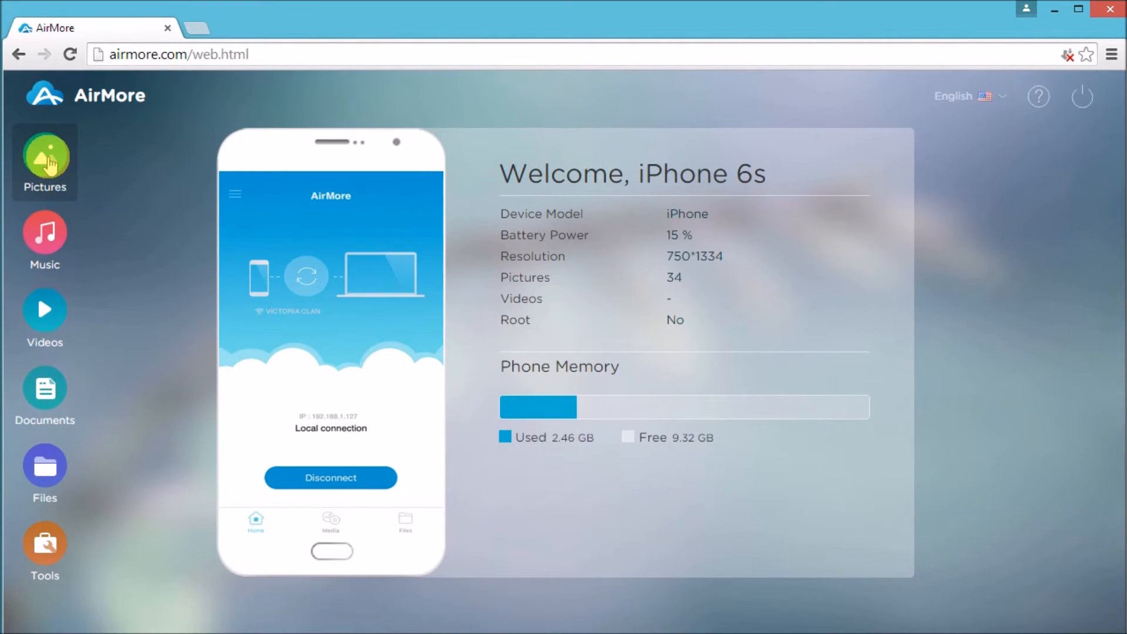
Step: Download the pale blue pink-hearts wallpaper from the Wallpapers album to the PC
left_click(44, 157)
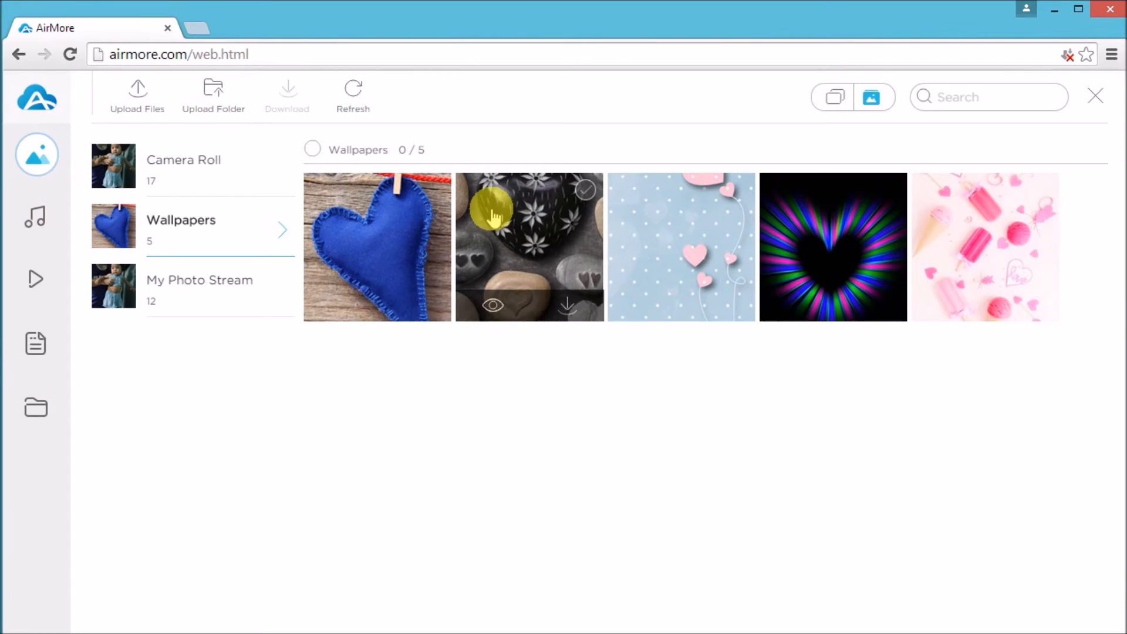
mouse_move(662, 203)
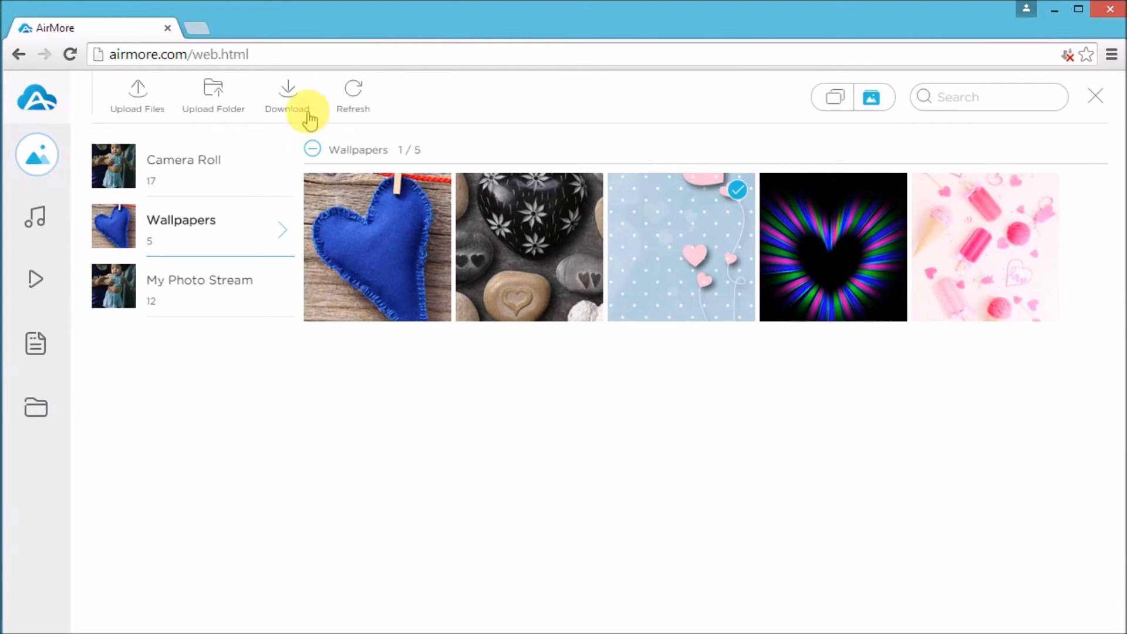
left_click(287, 94)
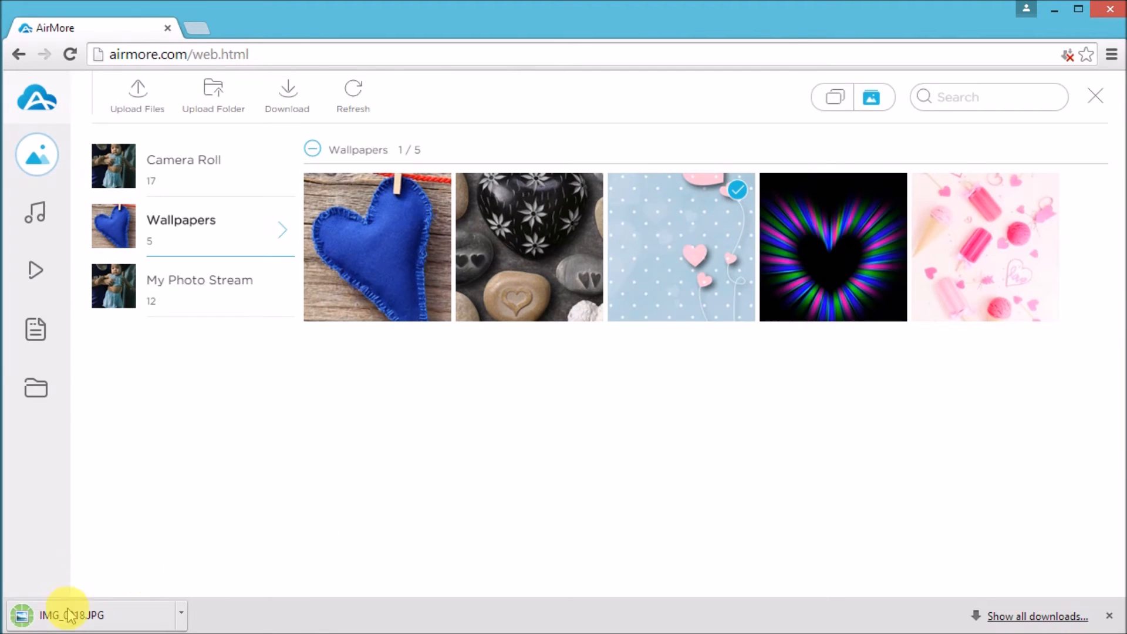
left_click(71, 614)
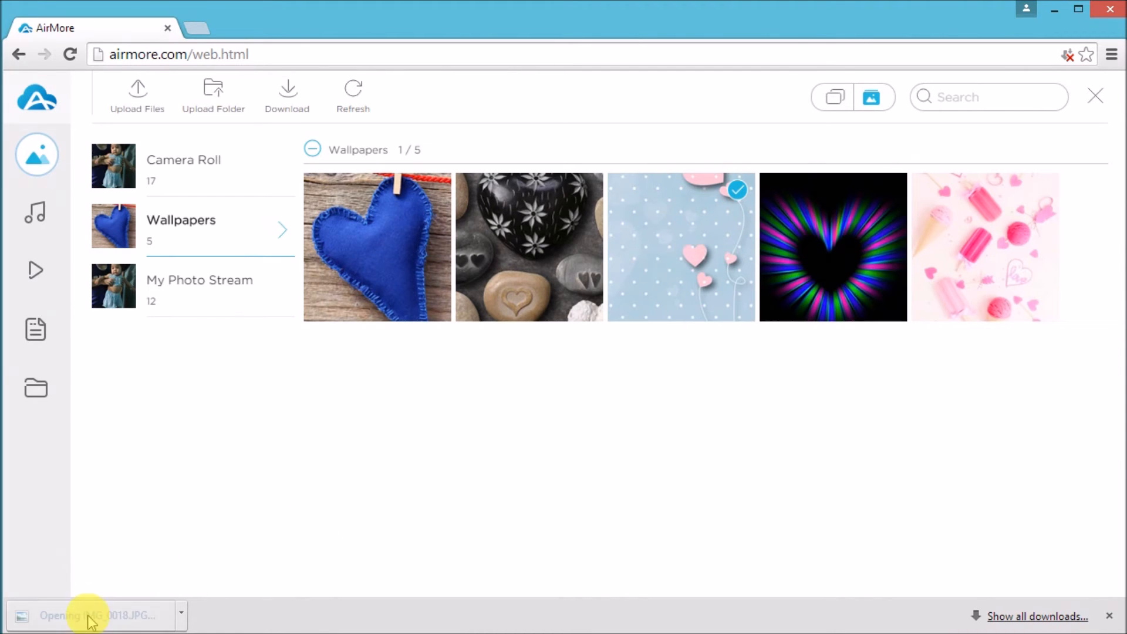
left_click(91, 615)
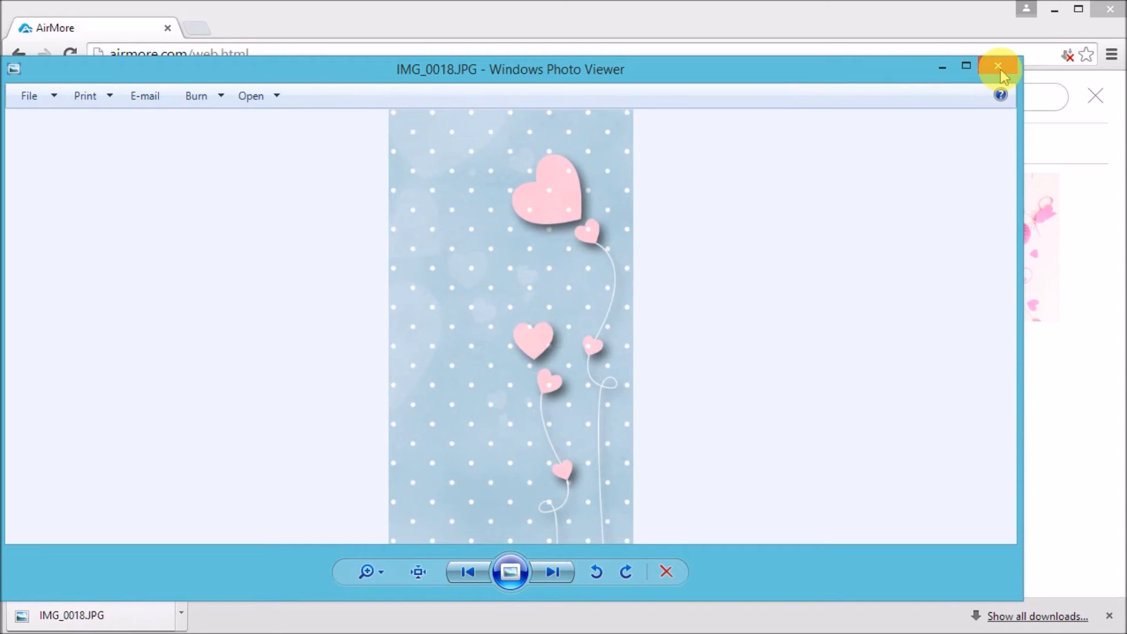
left_click(998, 65)
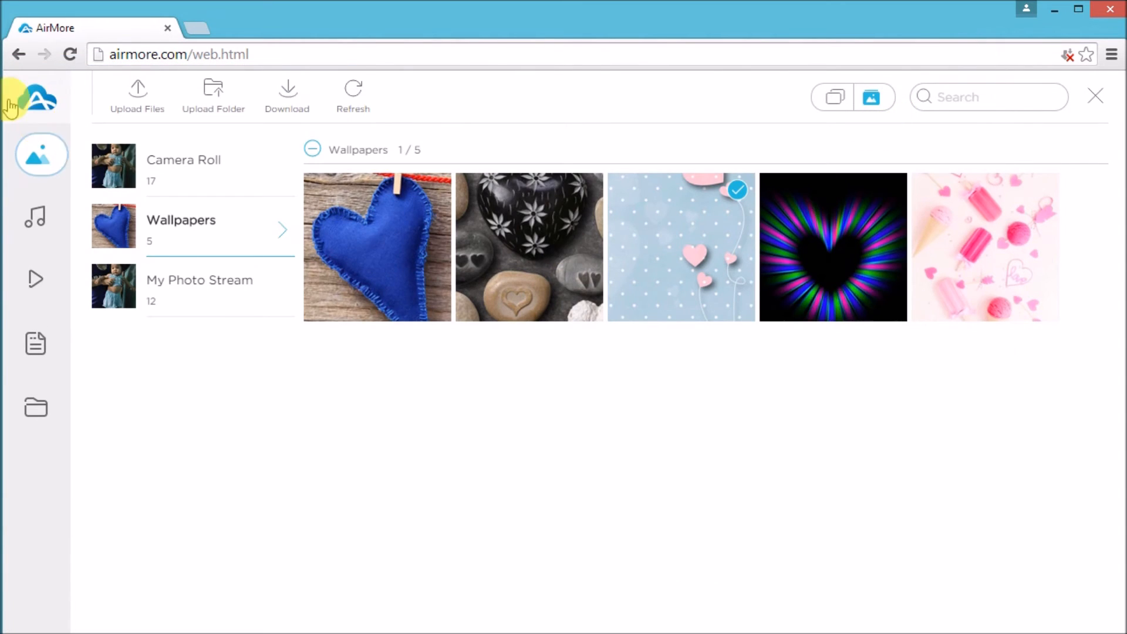
mouse_move(38, 101)
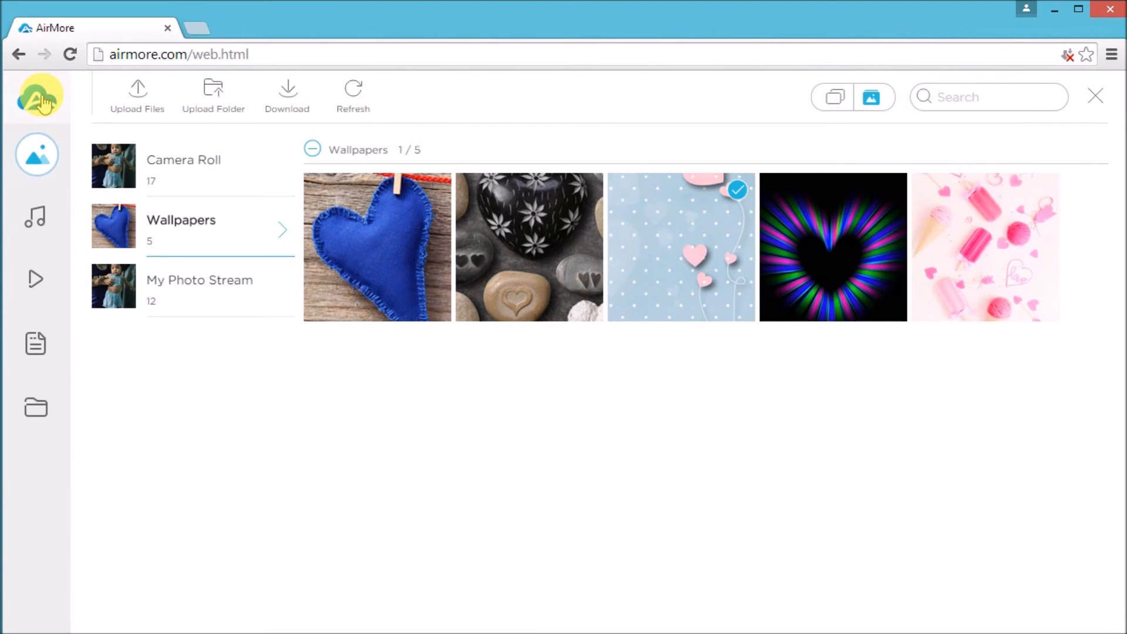
Step: Disconnect the iPhone 6s from AirMore Web and confirm with Yes
left_click(40, 100)
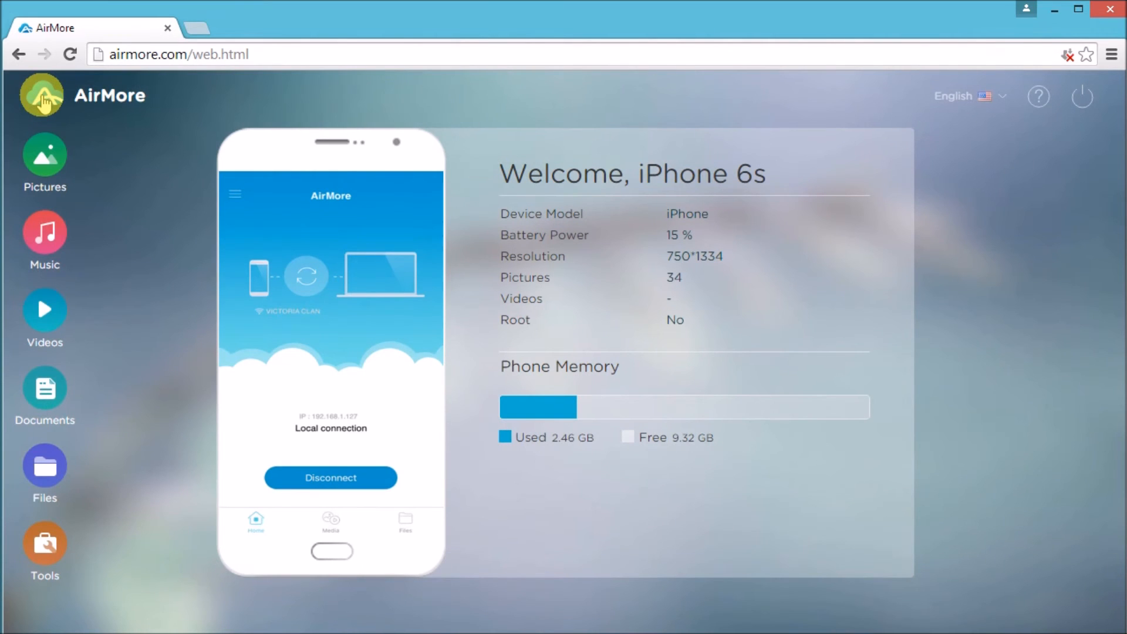
mouse_move(344, 167)
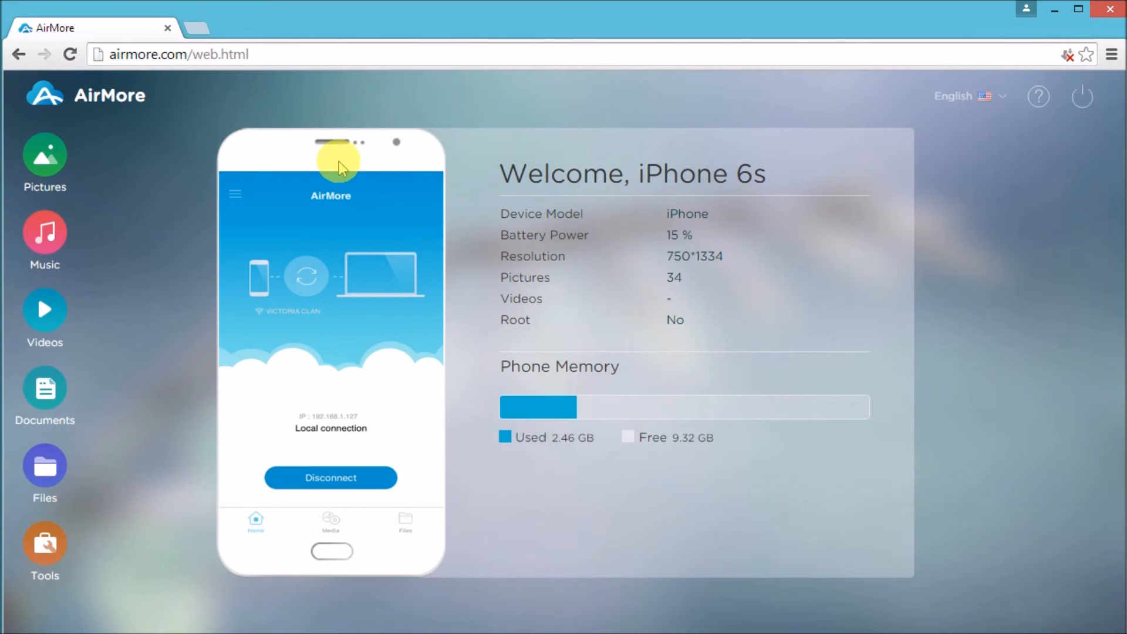
mouse_move(1081, 101)
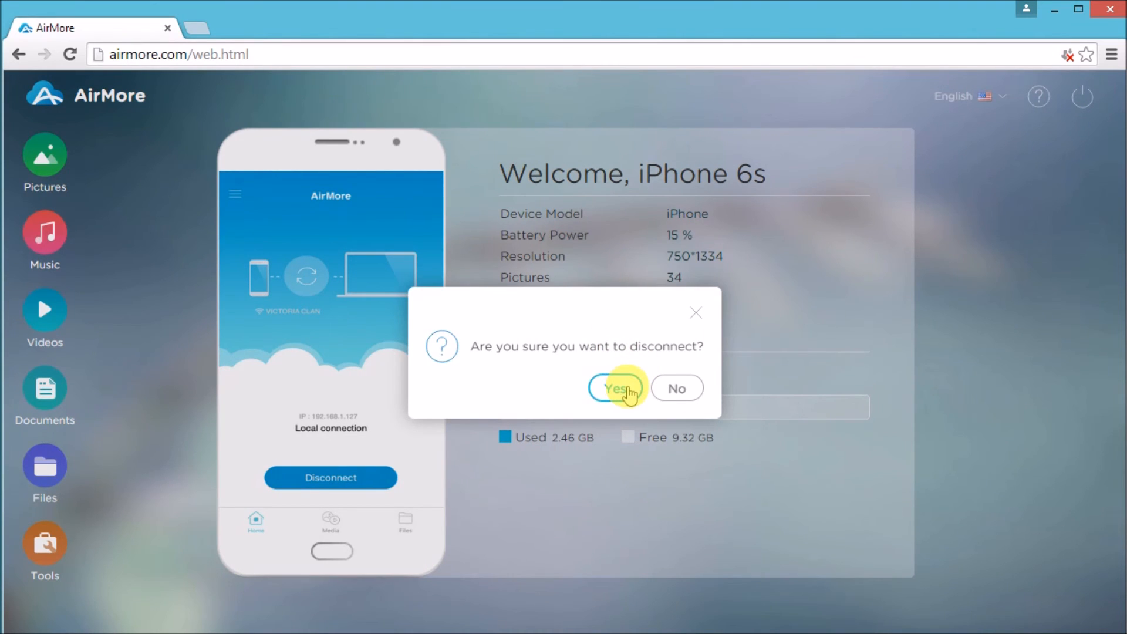
left_click(616, 388)
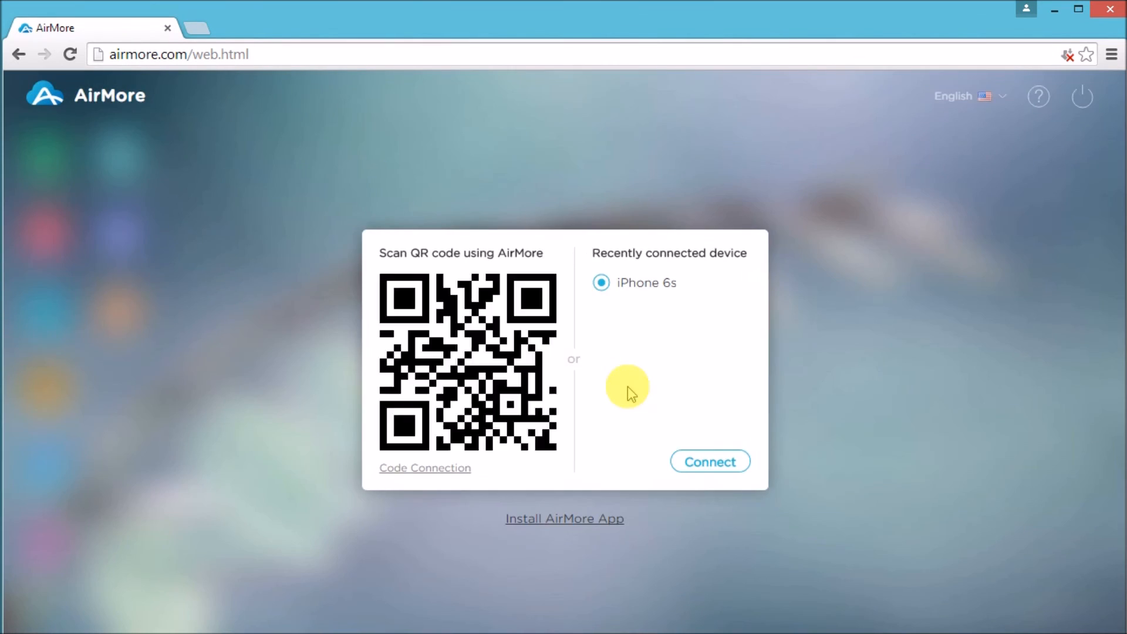